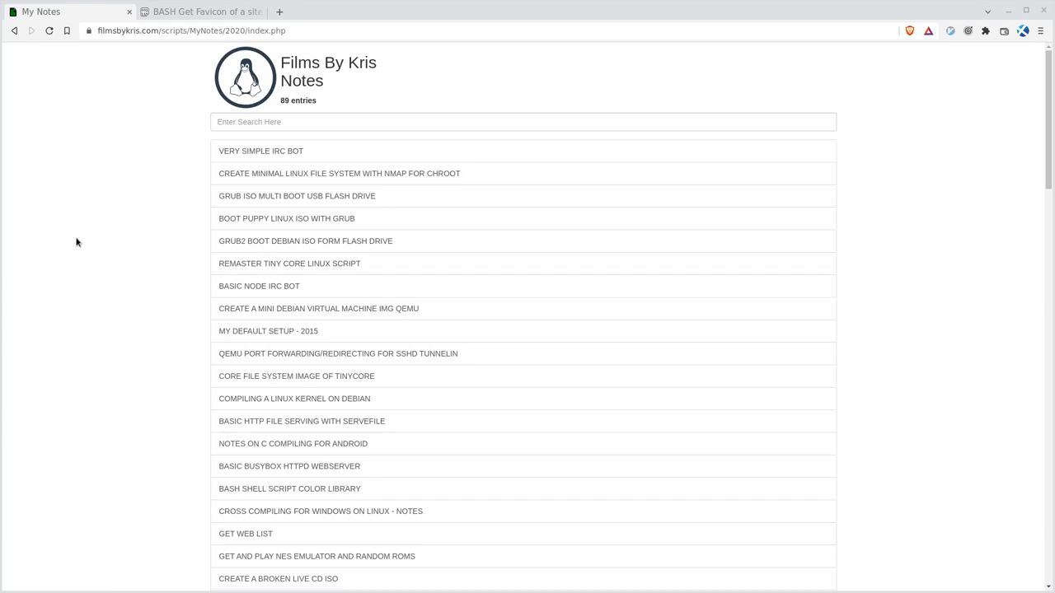
{"action": "mouse_move", "coordinate": [90, 138]}
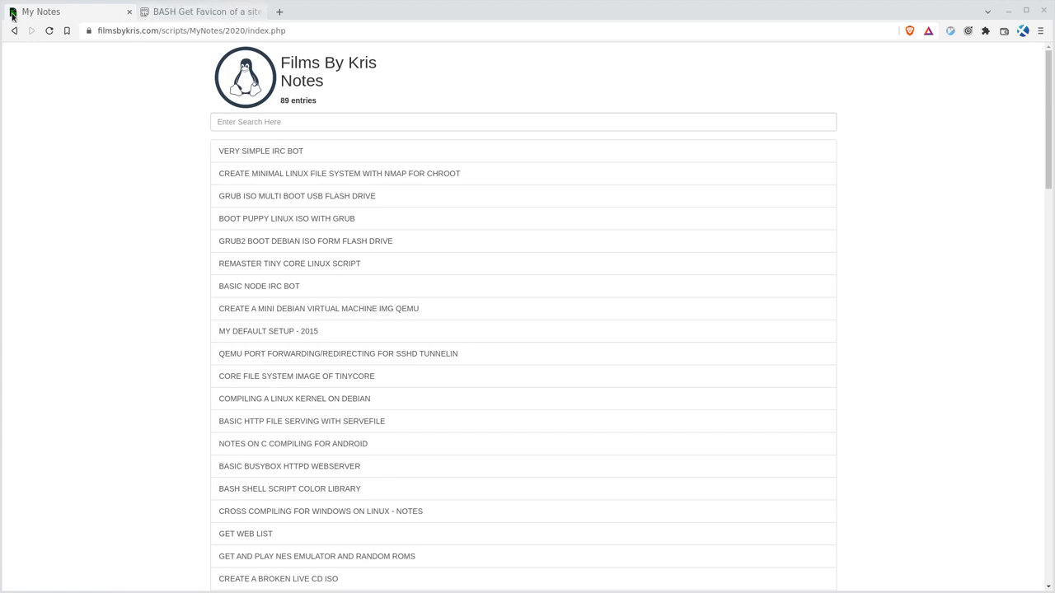
{"action": "mouse_move", "coordinate": [124, 165]}
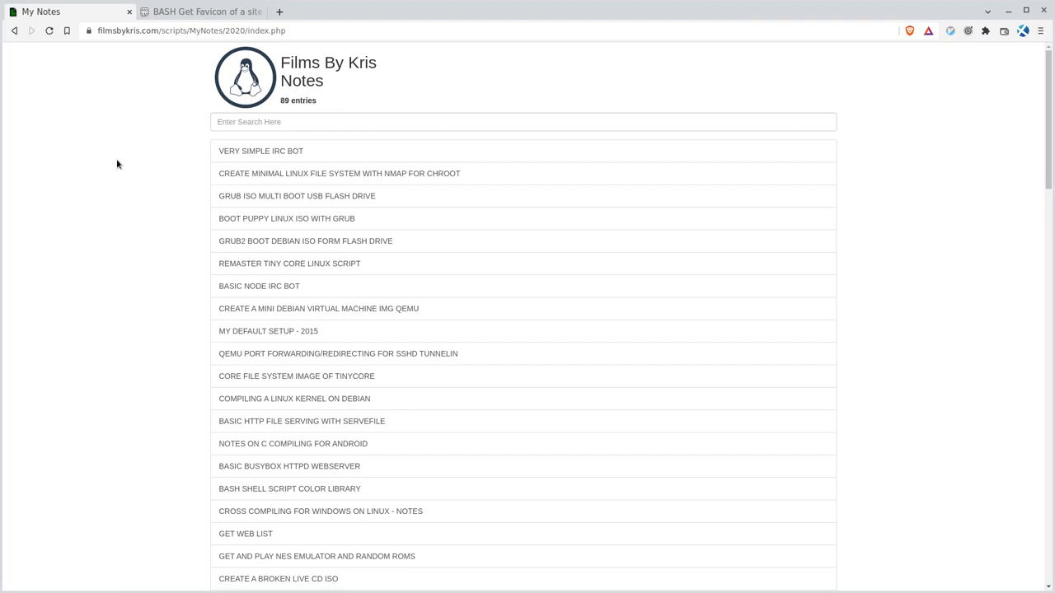
- View the My Notes page source (Ctrl+U) and highlight its block of favicon link tags
{"action": "key", "text": "ctrl+u"}
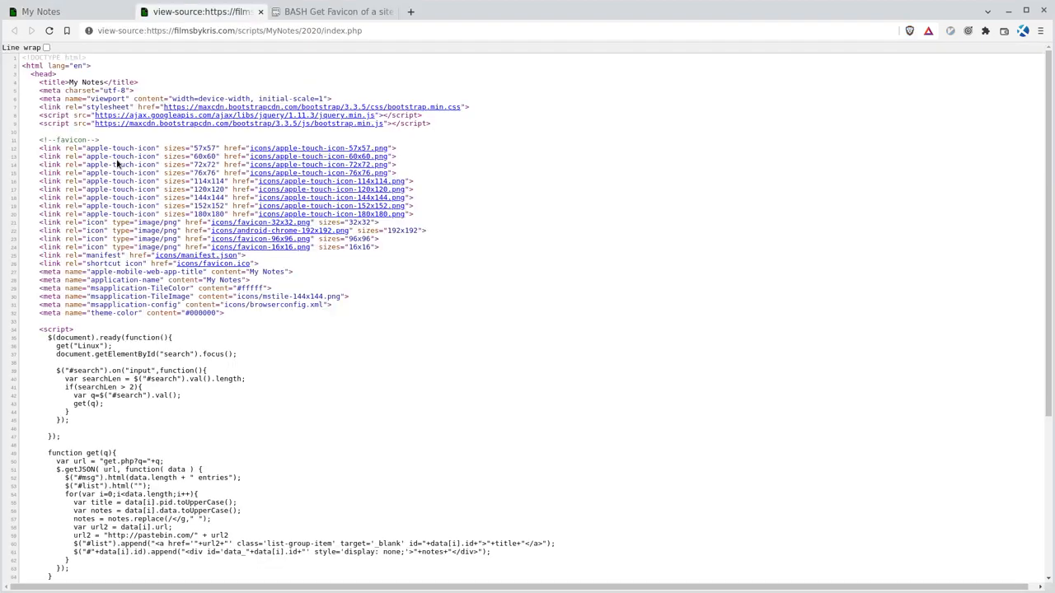
{"action": "left_click_drag", "start_coordinate": [40, 149], "coordinate": [293, 272]}
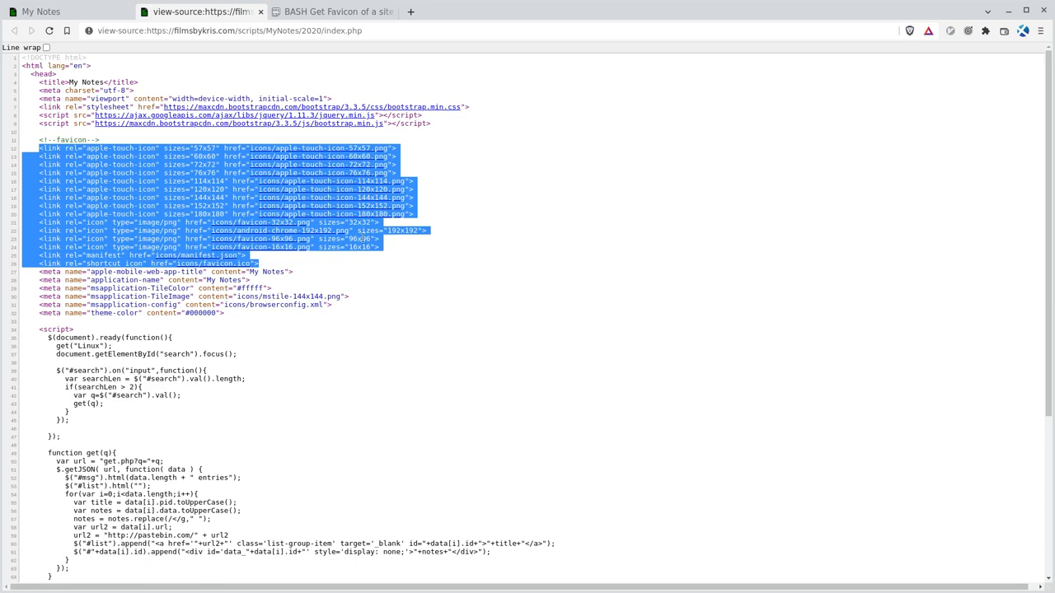
{"action": "mouse_move", "coordinate": [583, 204]}
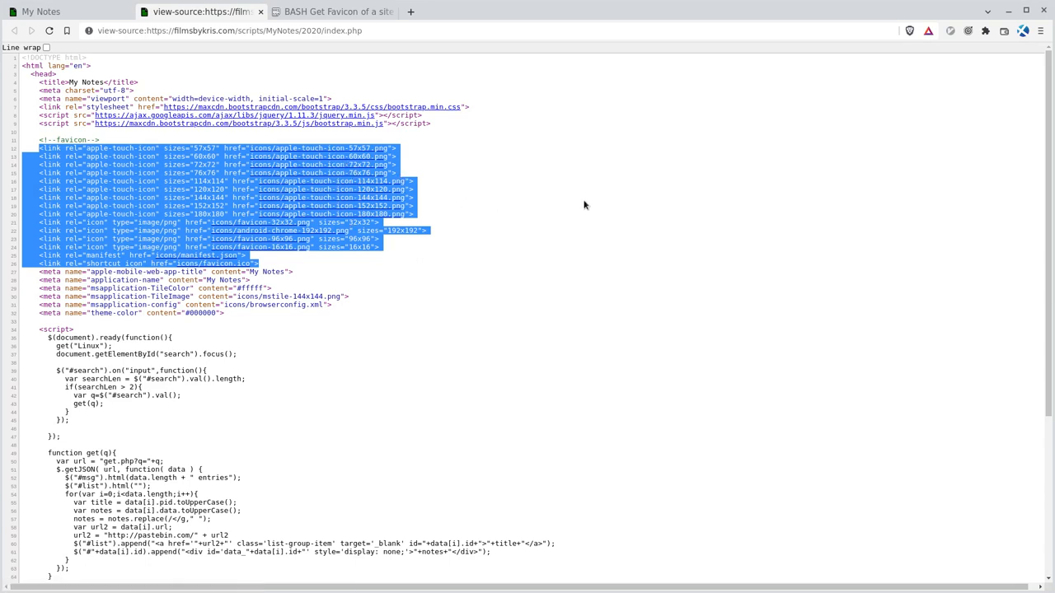
{"action": "left_click", "coordinate": [544, 204]}
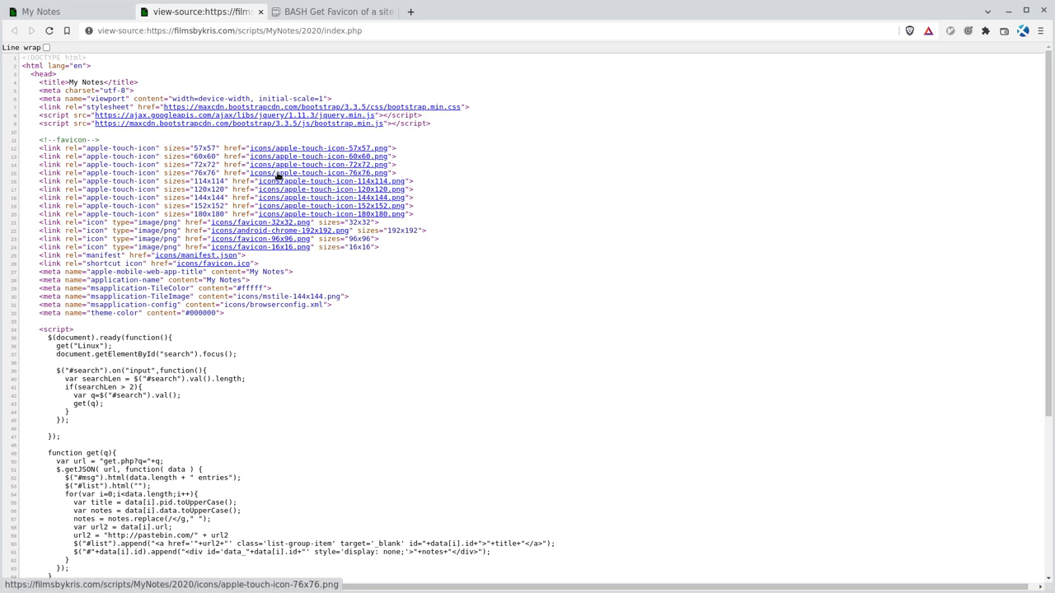
{"action": "mouse_move", "coordinate": [373, 155]}
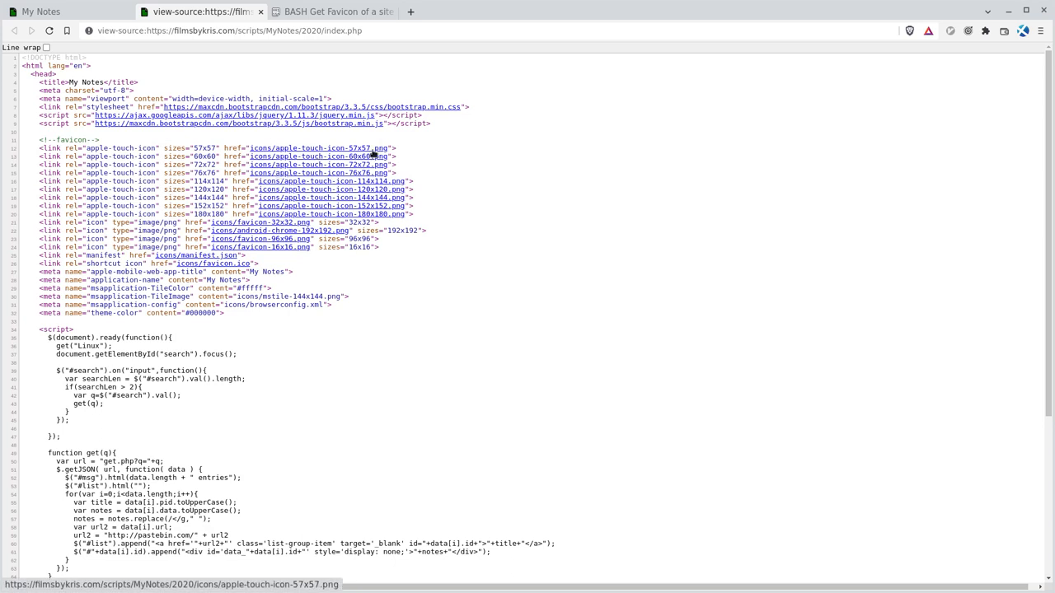
{"action": "mouse_move", "coordinate": [484, 248]}
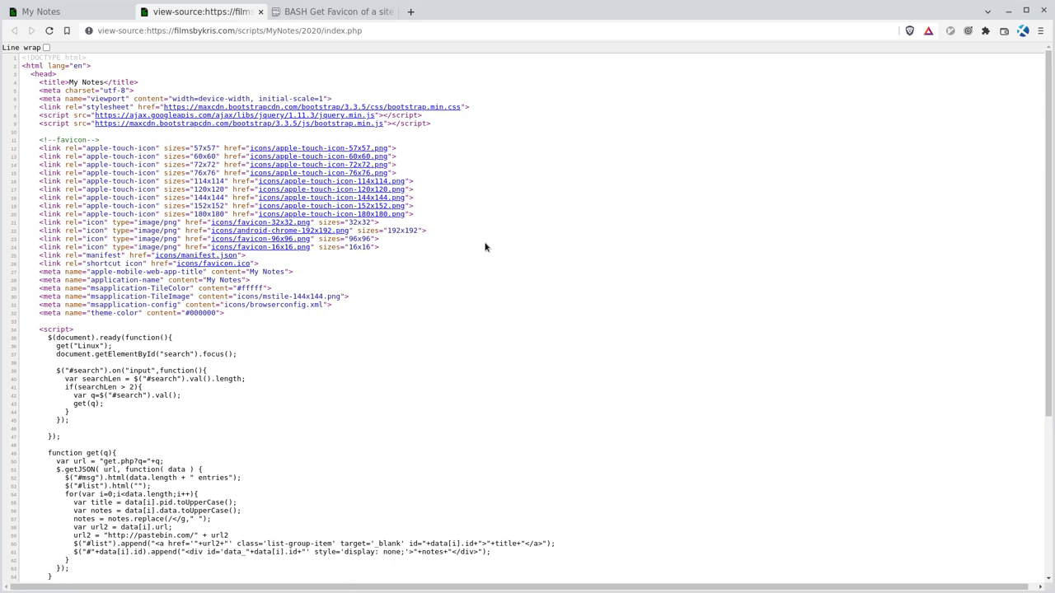
{"action": "mouse_move", "coordinate": [481, 254]}
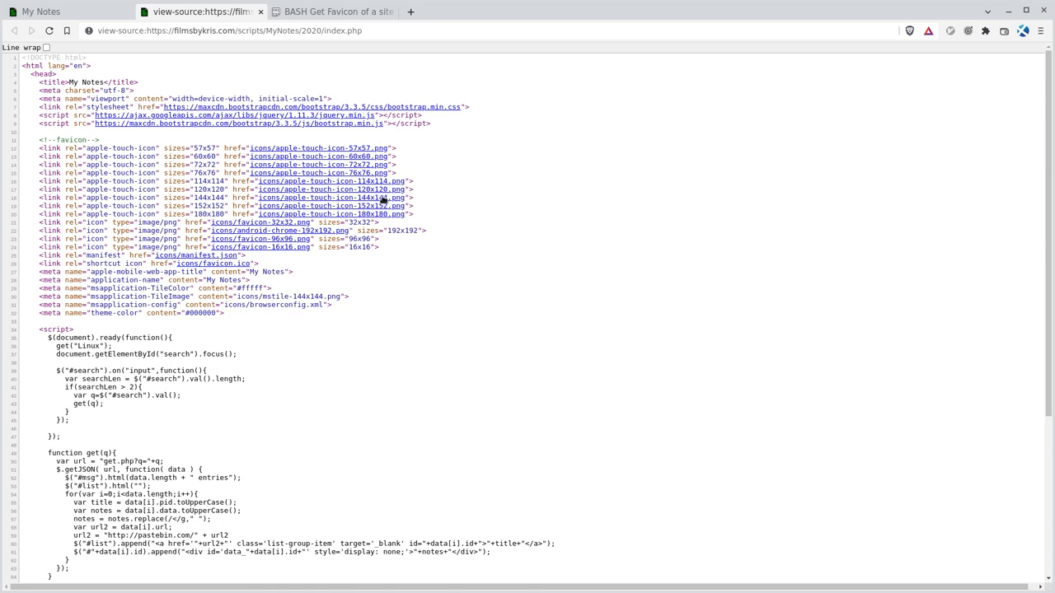
{"action": "mouse_move", "coordinate": [277, 156]}
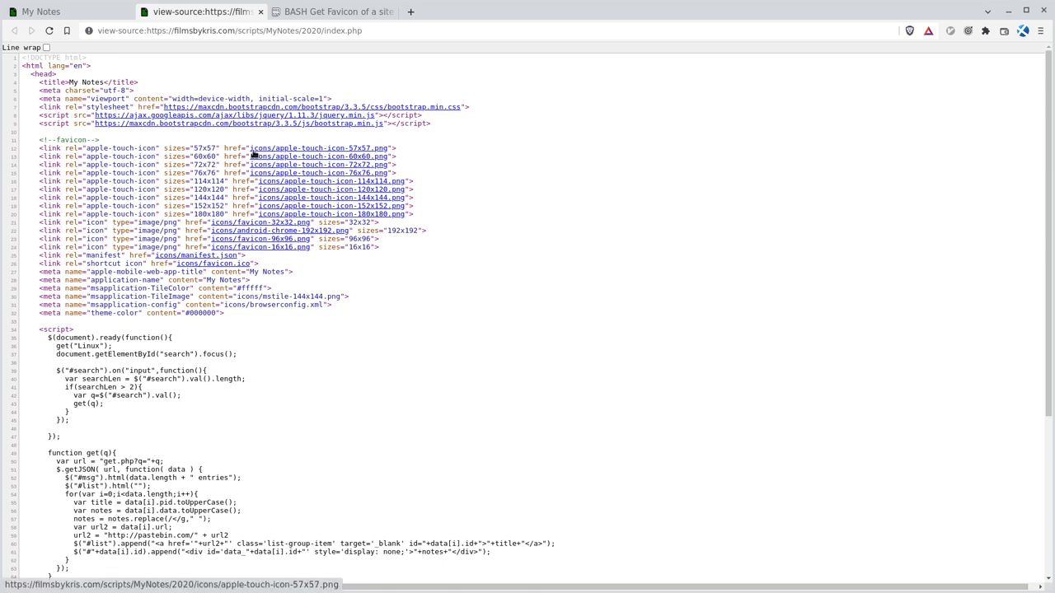
{"action": "left_click", "coordinate": [41, 12]}
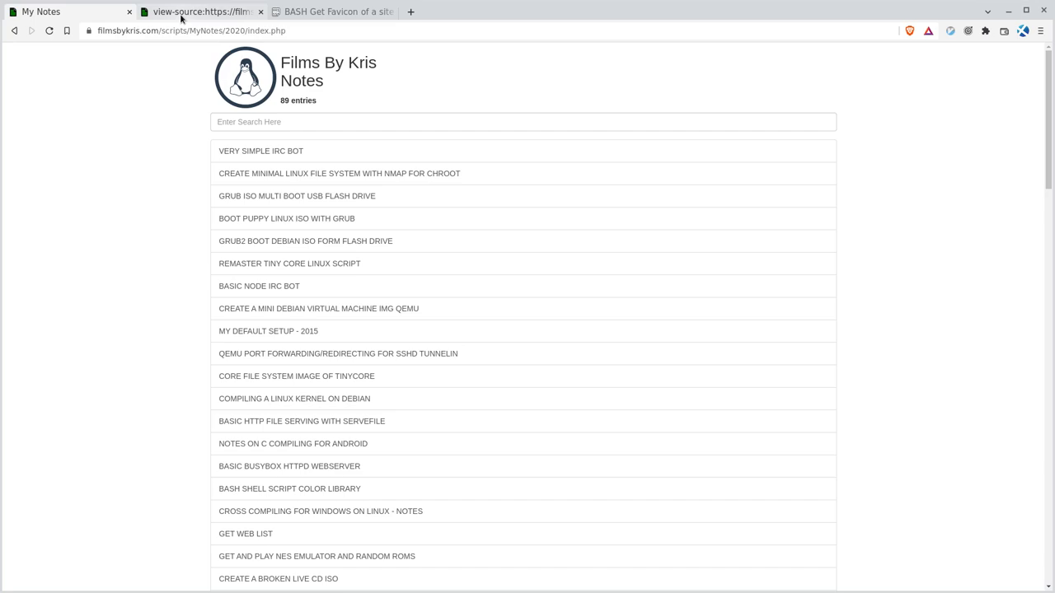
{"action": "left_click", "coordinate": [201, 12]}
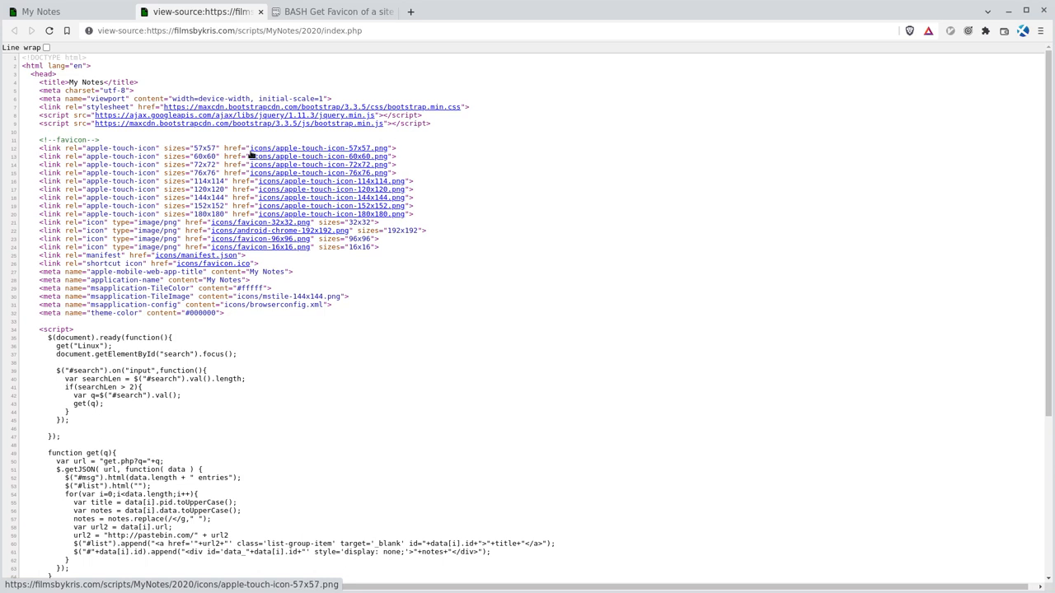
{"action": "mouse_move", "coordinate": [596, 197]}
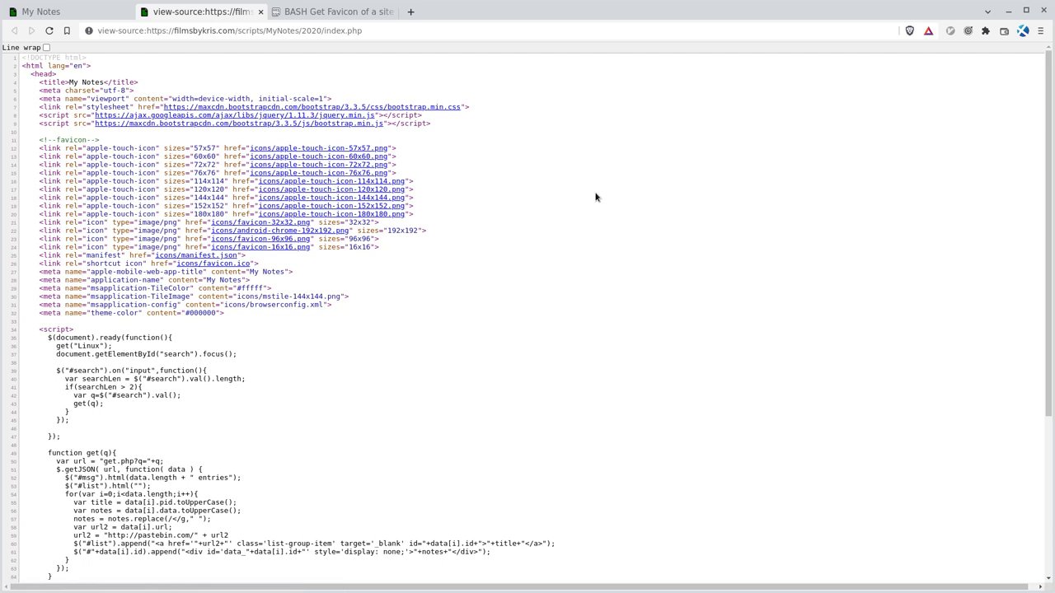
{"action": "mouse_move", "coordinate": [577, 192]}
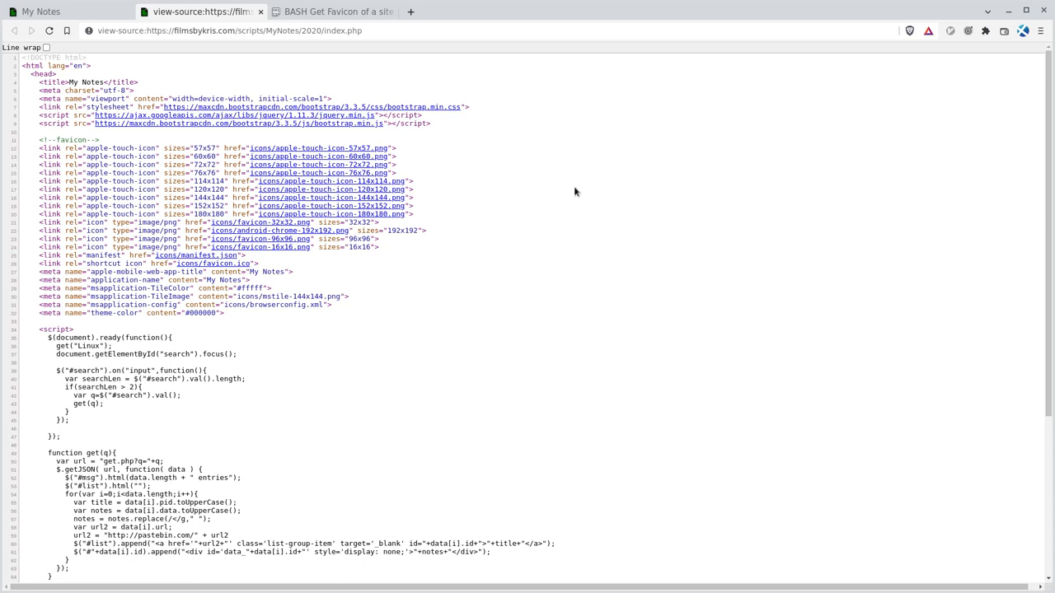
{"action": "mouse_move", "coordinate": [544, 222]}
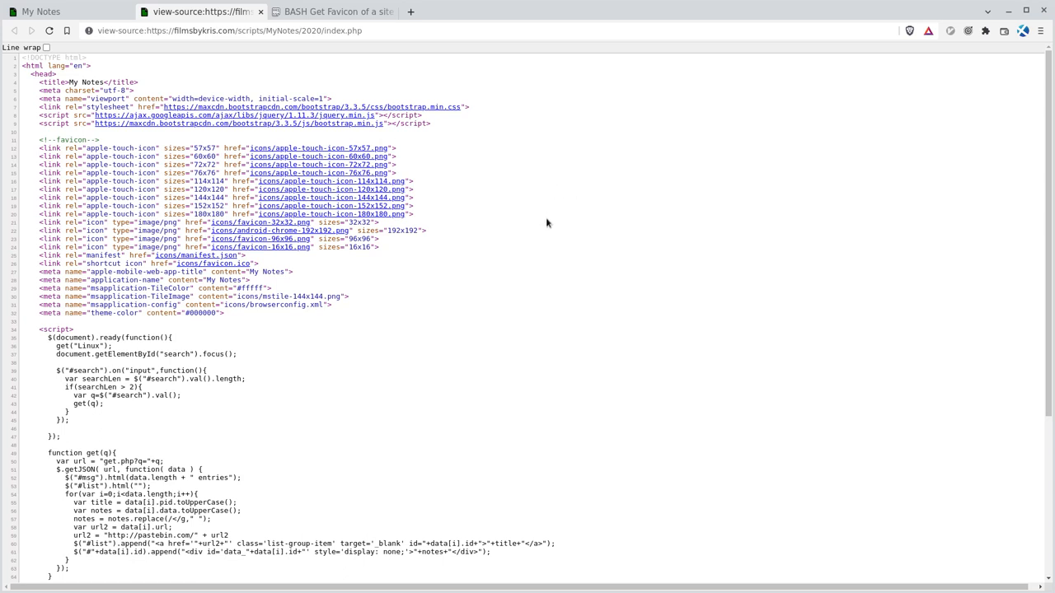
{"action": "mouse_move", "coordinate": [532, 208]}
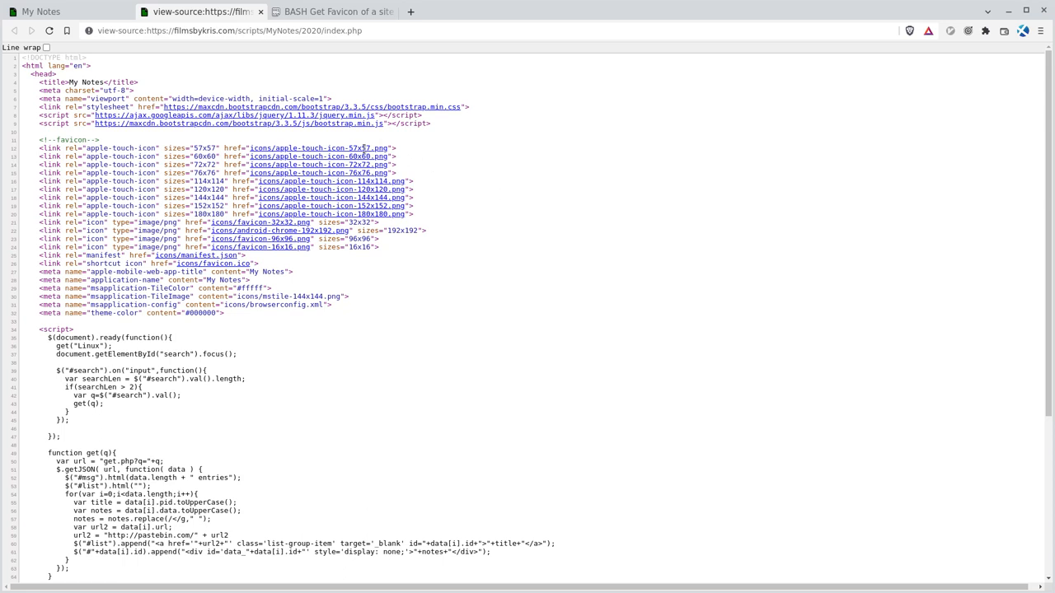
{"action": "mouse_move", "coordinate": [317, 148]}
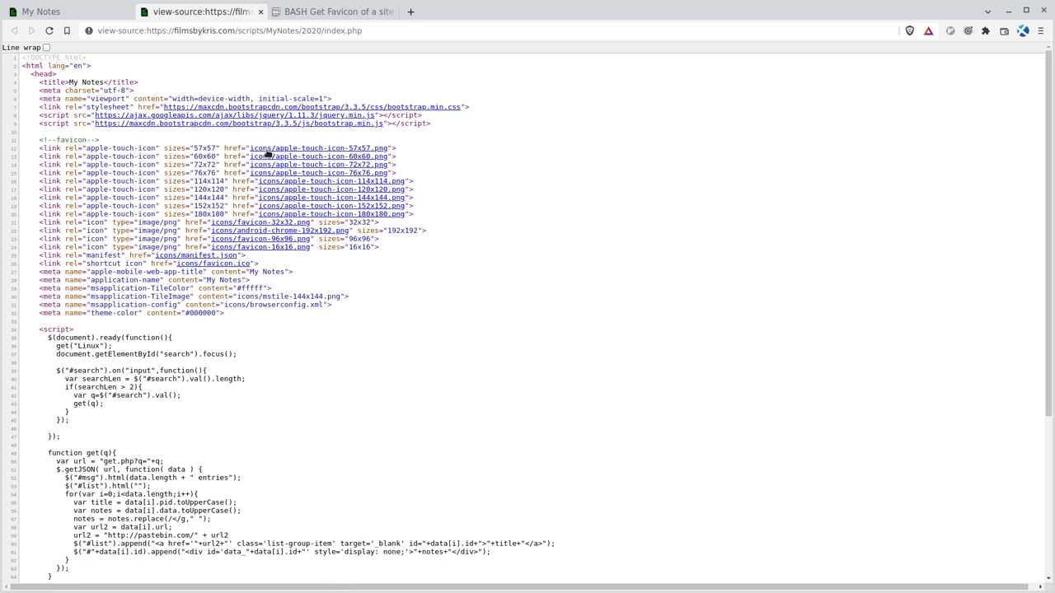
{"action": "mouse_move", "coordinate": [626, 212]}
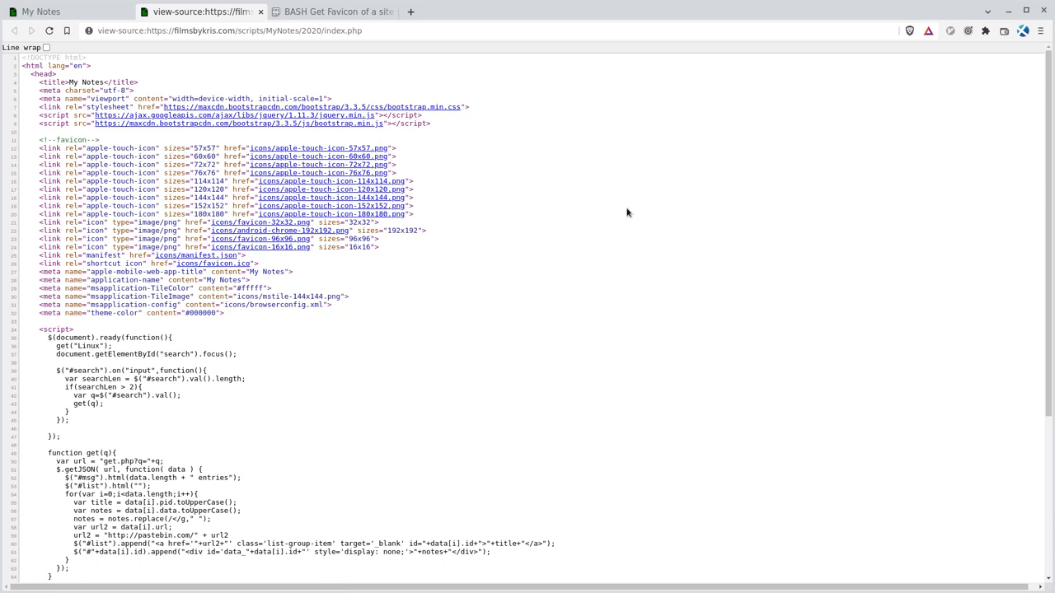
{"action": "mouse_move", "coordinate": [597, 210]}
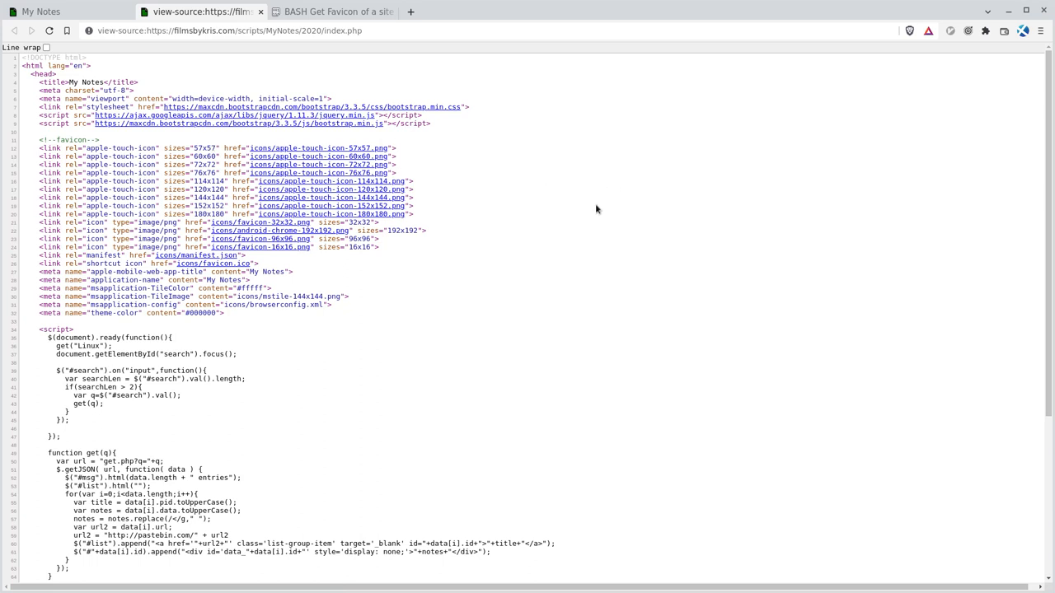
{"action": "mouse_move", "coordinate": [484, 178]}
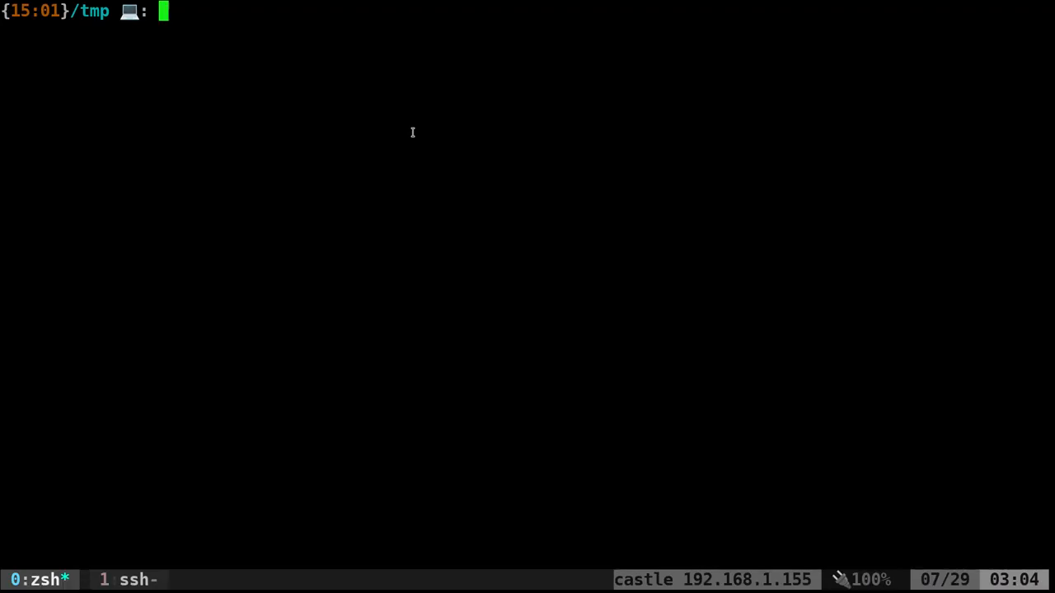
{"action": "type", "text": "./favicon_get"}
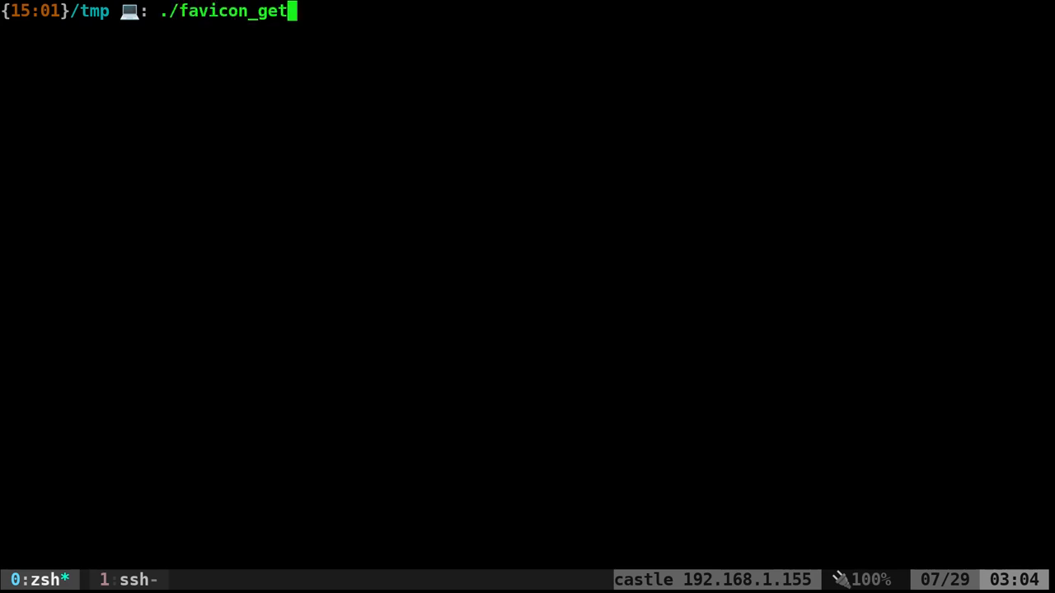
{"action": "type", "text": "https://filmsbykris.com/scripts/MyNotes/2020/index.php"}
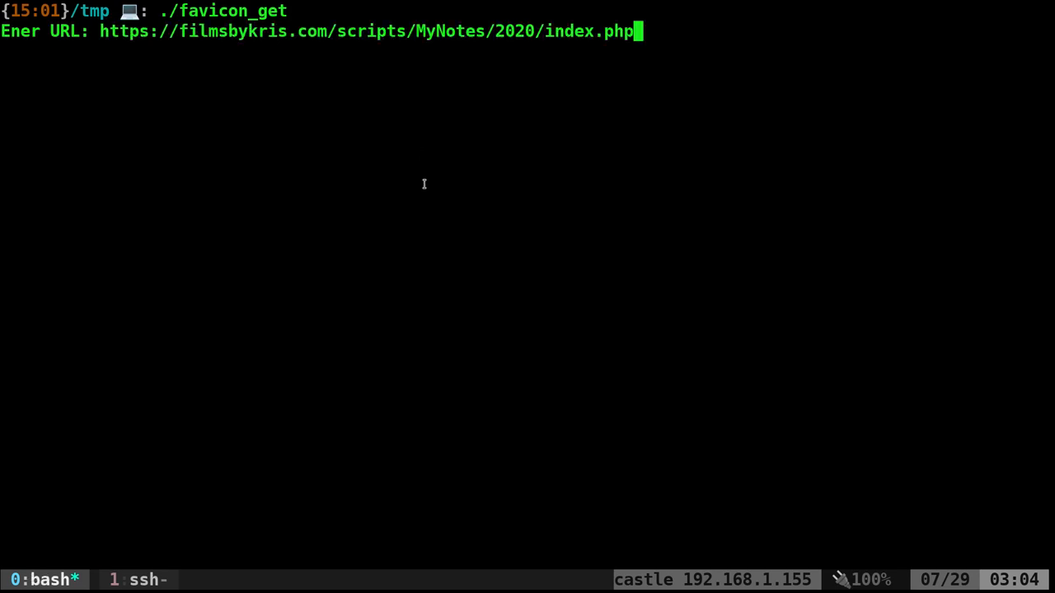
{"action": "key", "text": "Return"}
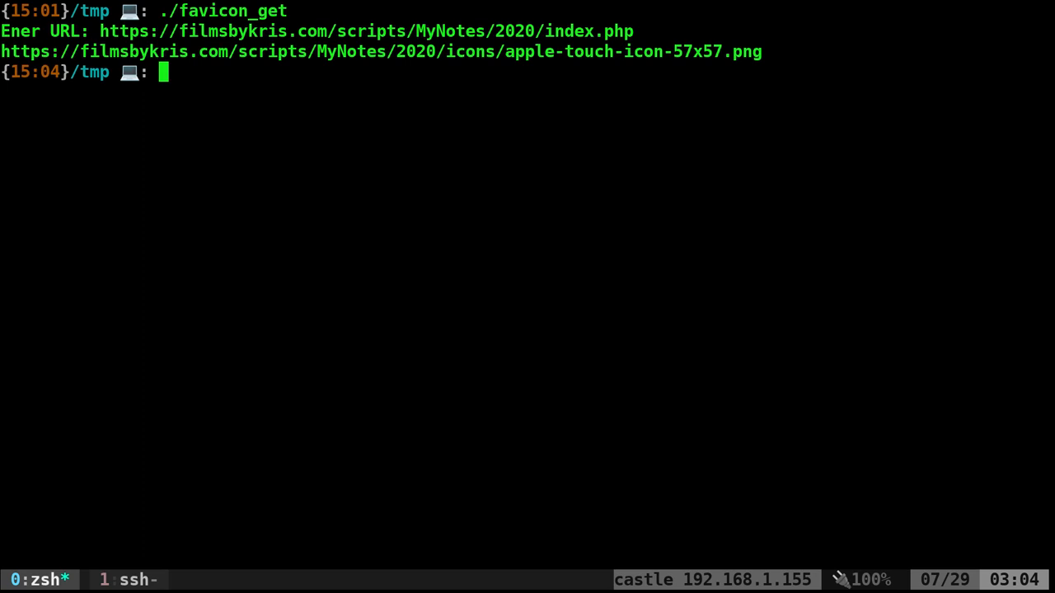
{"action": "mouse_move", "coordinate": [423, 185]}
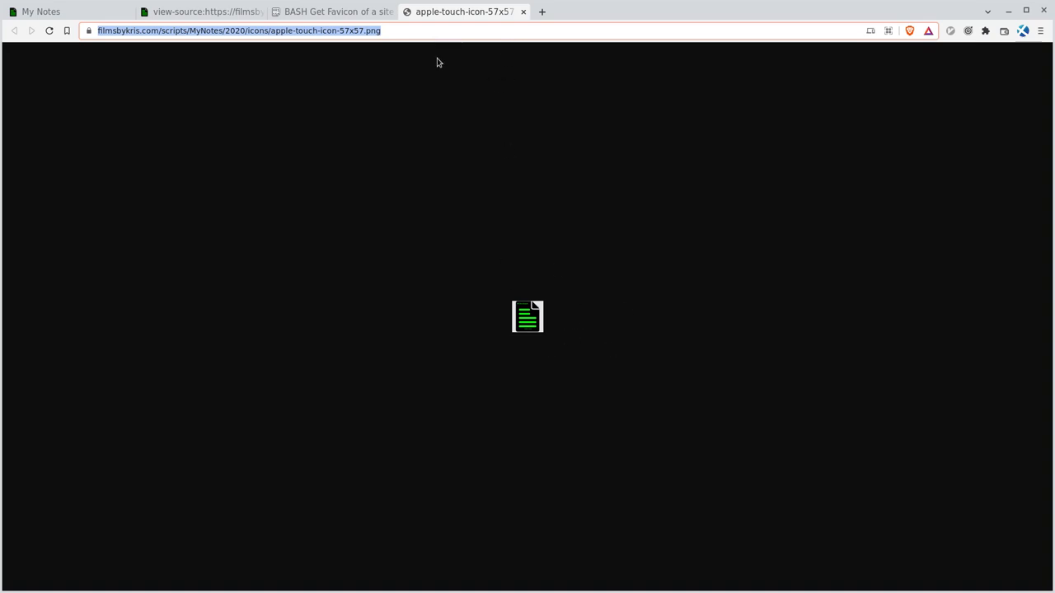
{"action": "left_click", "coordinate": [41, 11]}
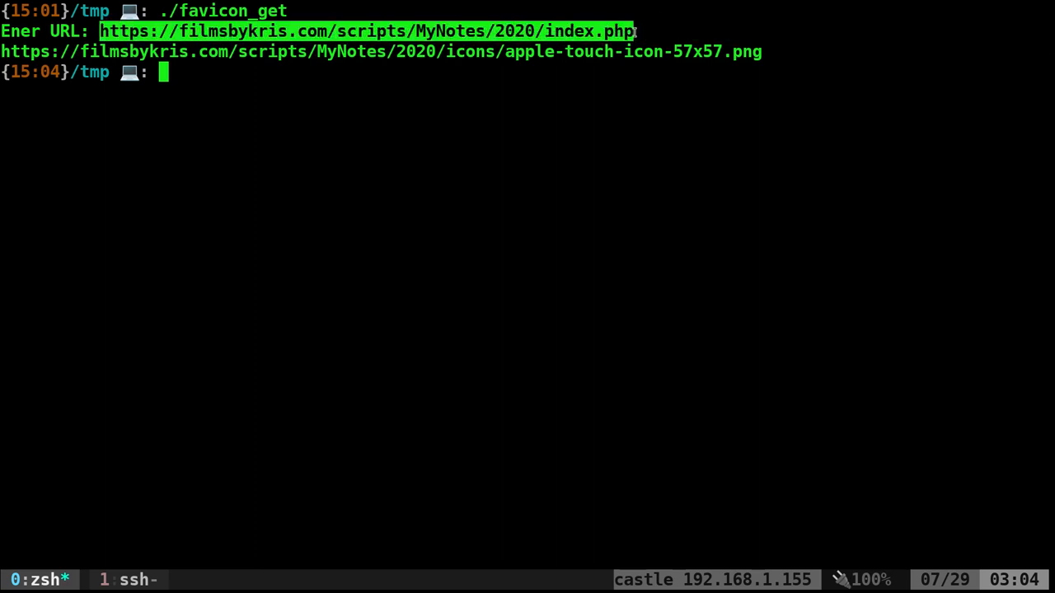
- Enter a wget -kqO tmp.fav command for the MyNotes index.php URL and clear the earlier output
{"action": "type", "text": "wget -kqO tmp.fav \"https://filmsbykris.com/scripts/MyNotes/2020/index.php\""}
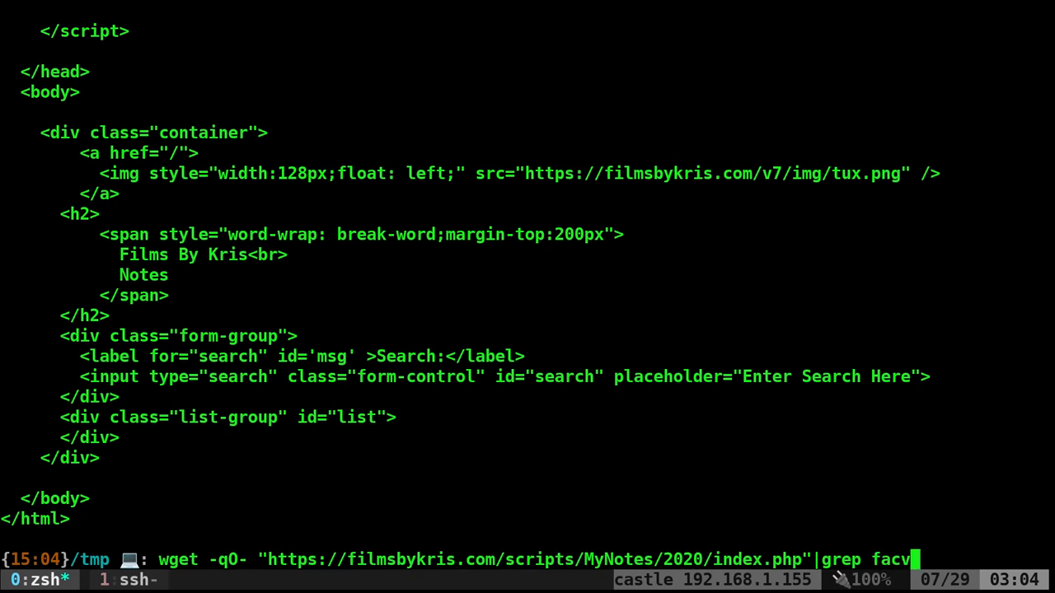
{"action": "key", "text": "Return"}
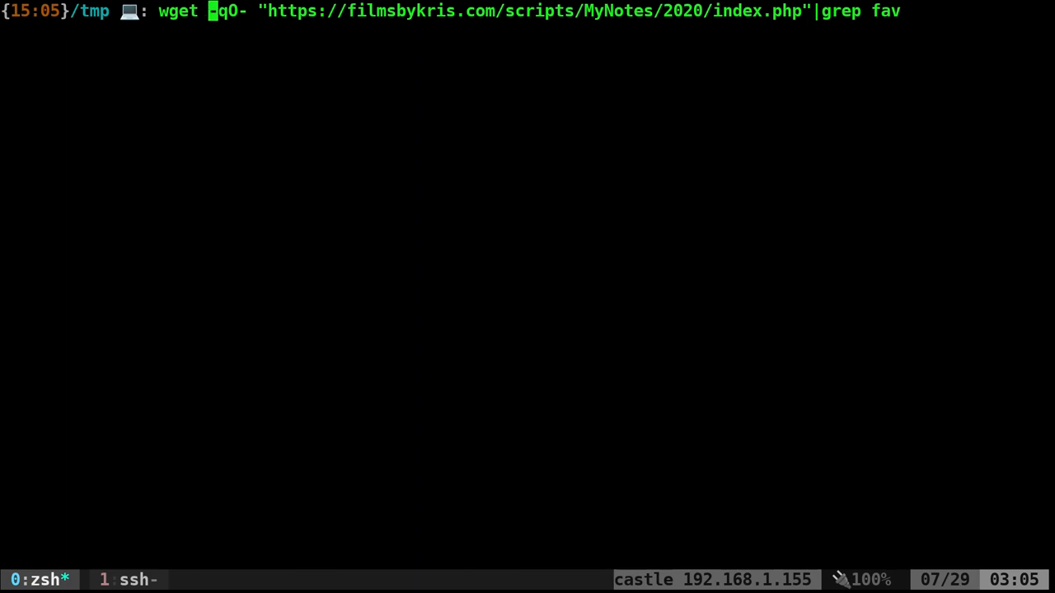
- After the -O- usage error, rerun wget -k saving the My Notes page to fav.icon
{"action": "type", "text": "k"}
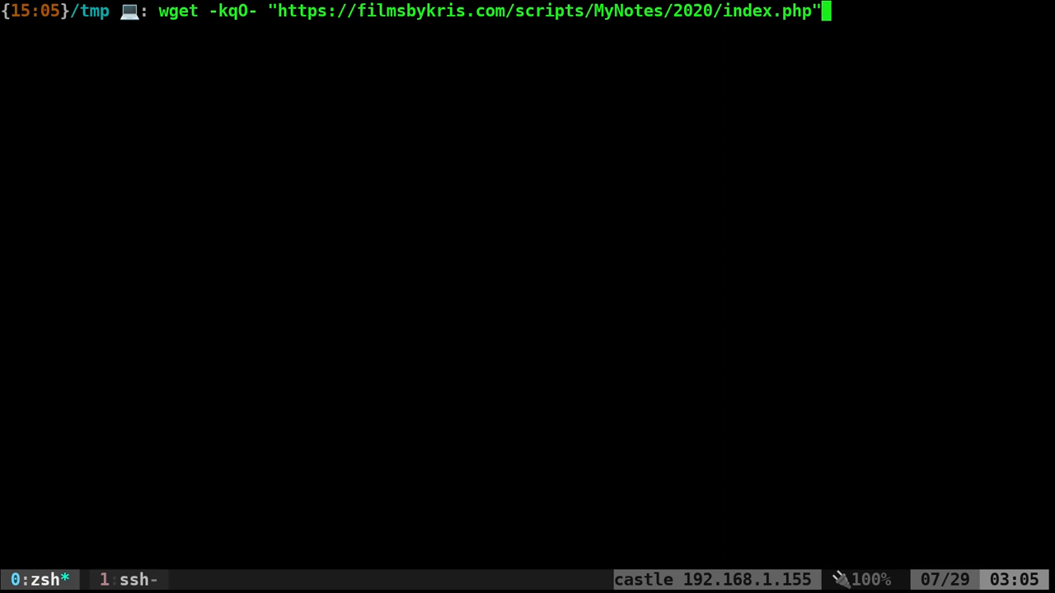
{"action": "key", "text": "Return"}
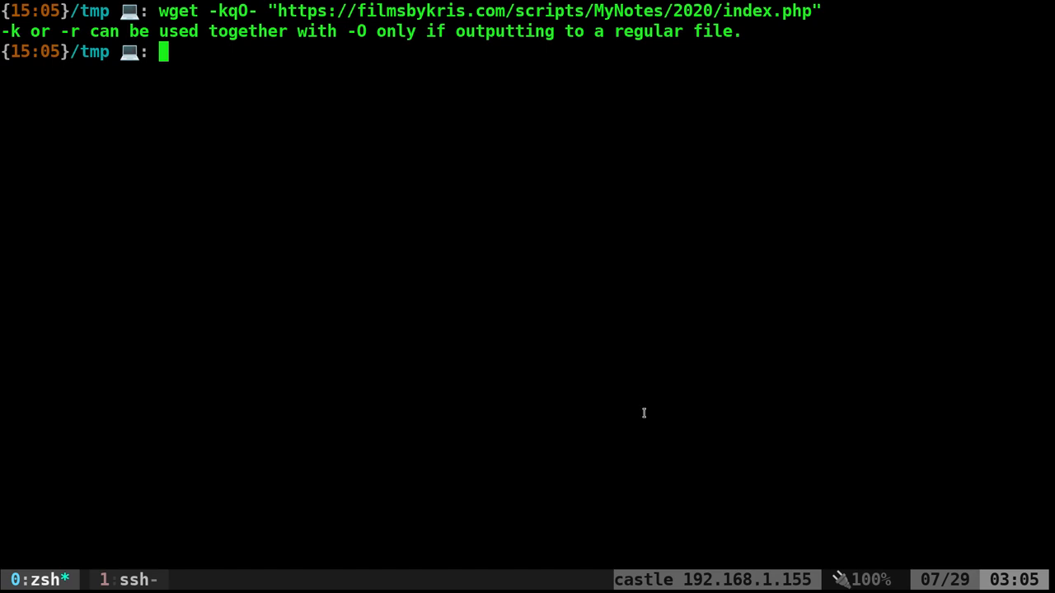
{"action": "mouse_move", "coordinate": [287, 55]}
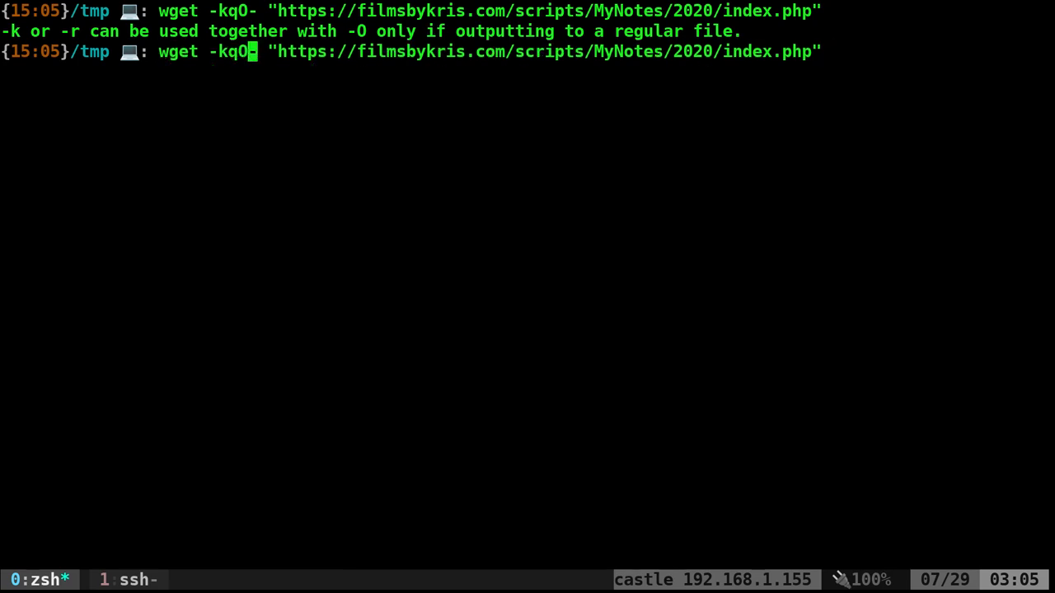
{"action": "key", "text": "BackSpace"}
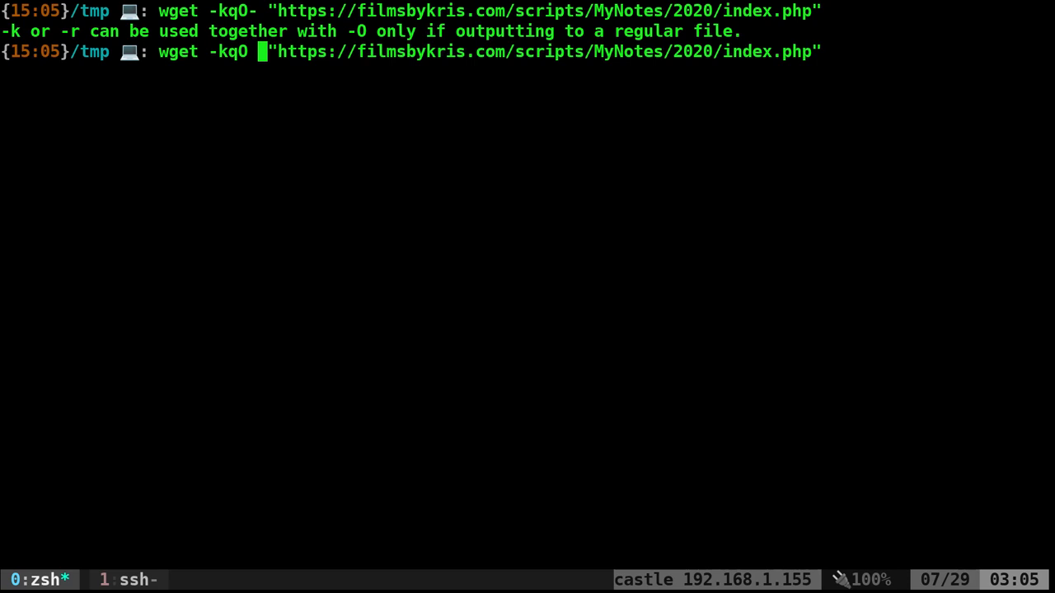
{"action": "type", "text": "fav"}
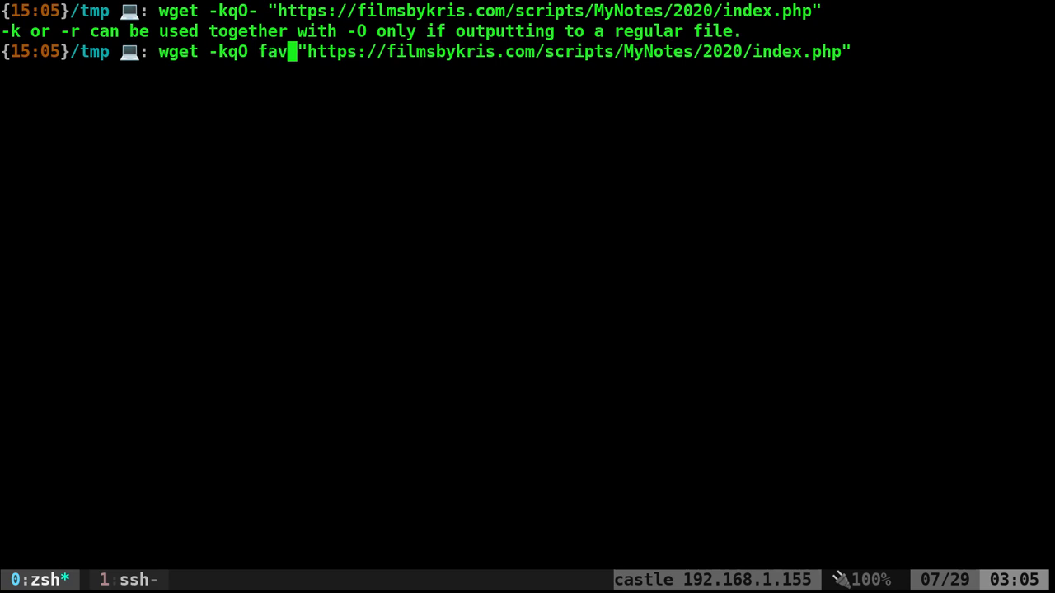
{"action": "type", "text": ".icon"}
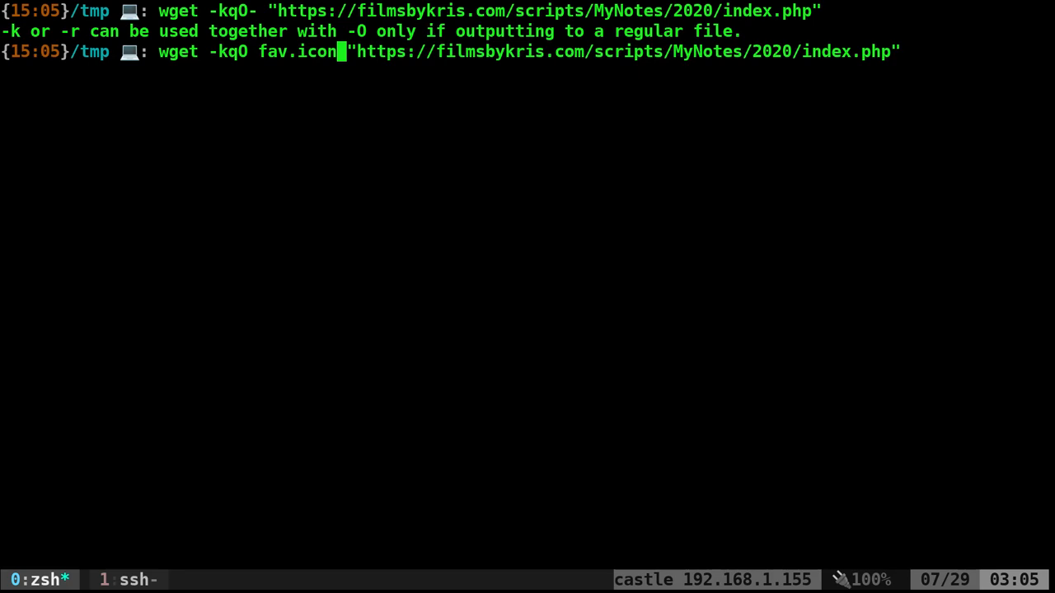
{"action": "type", "text": "vim favicon_get"}
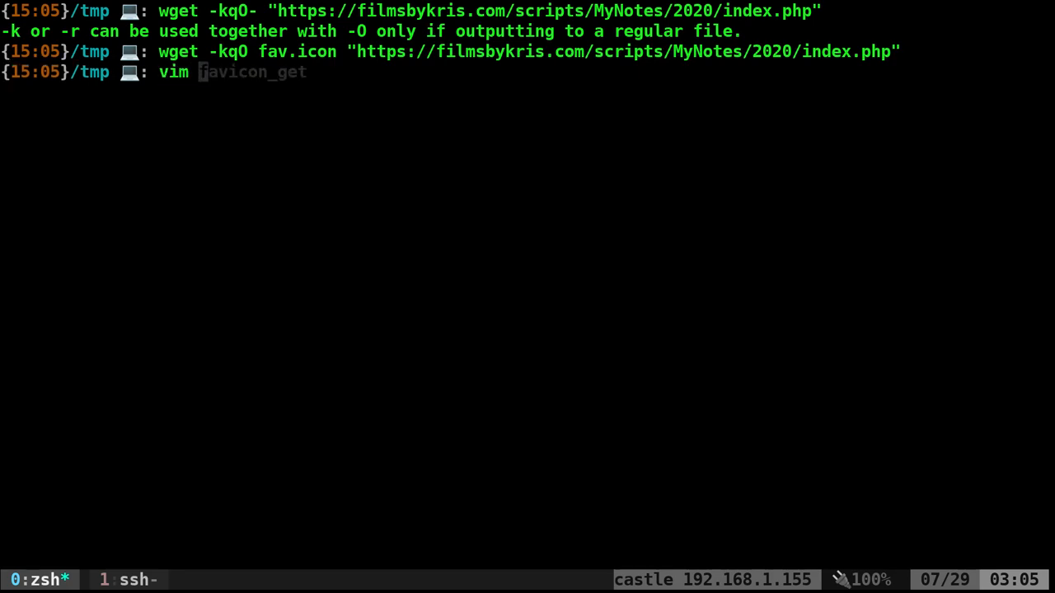
- Inspect fav.icon in Vim to confirm its favicon hrefs are full URLs, then quit
{"action": "key", "text": "Return"}
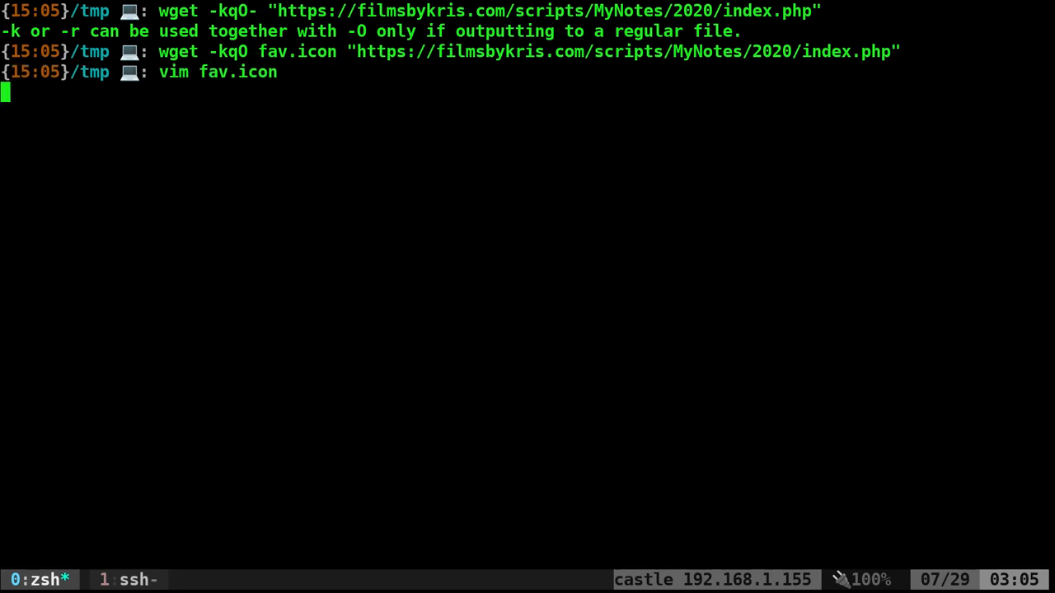
{"action": "key", "text": "Return"}
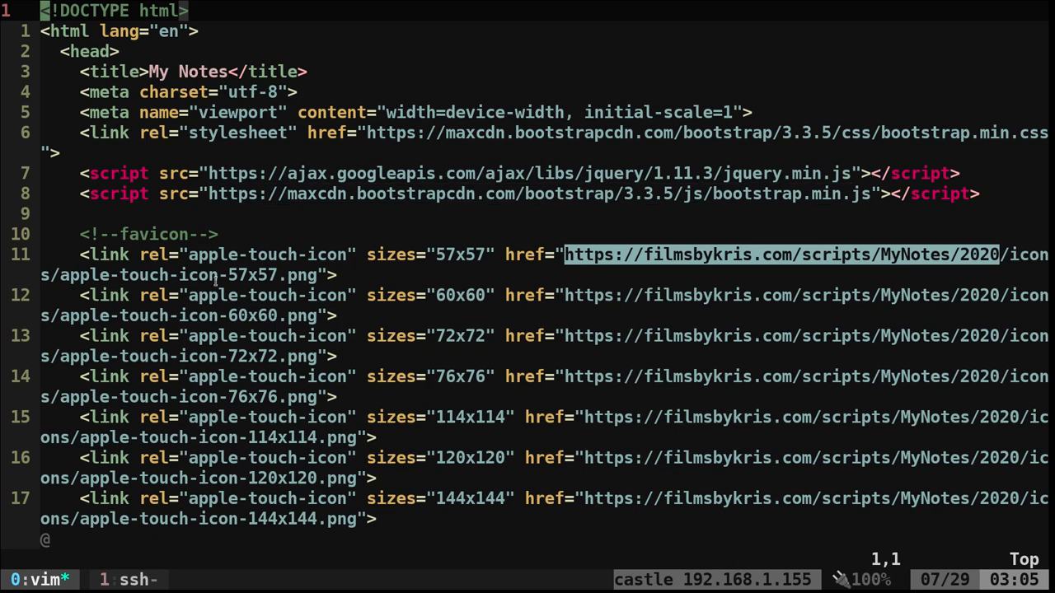
{"action": "mouse_move", "coordinate": [333, 193]}
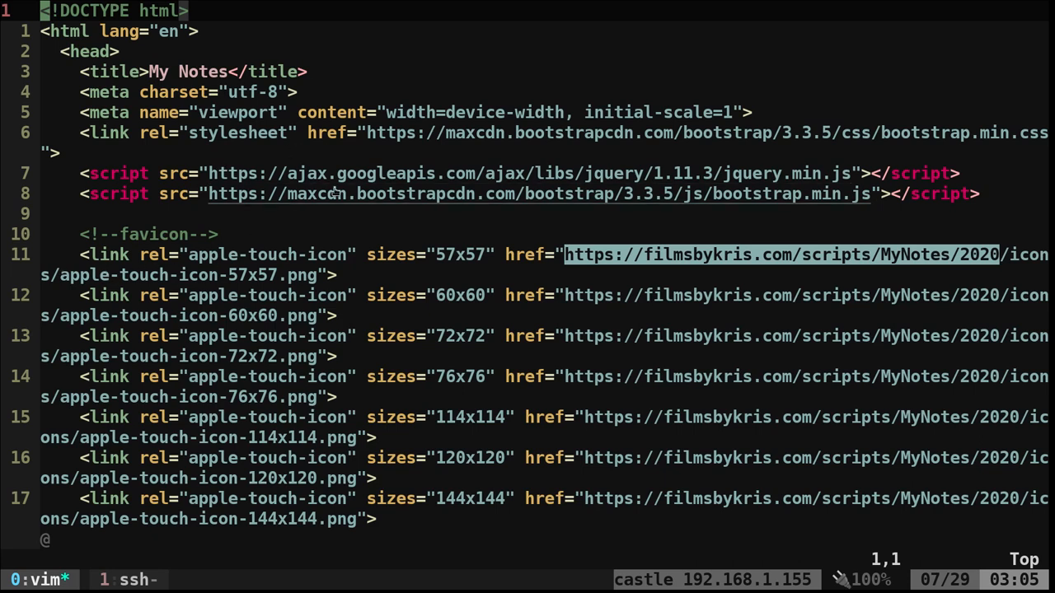
{"action": "mouse_move", "coordinate": [583, 265]}
{"action": "type", "text": ":q"}
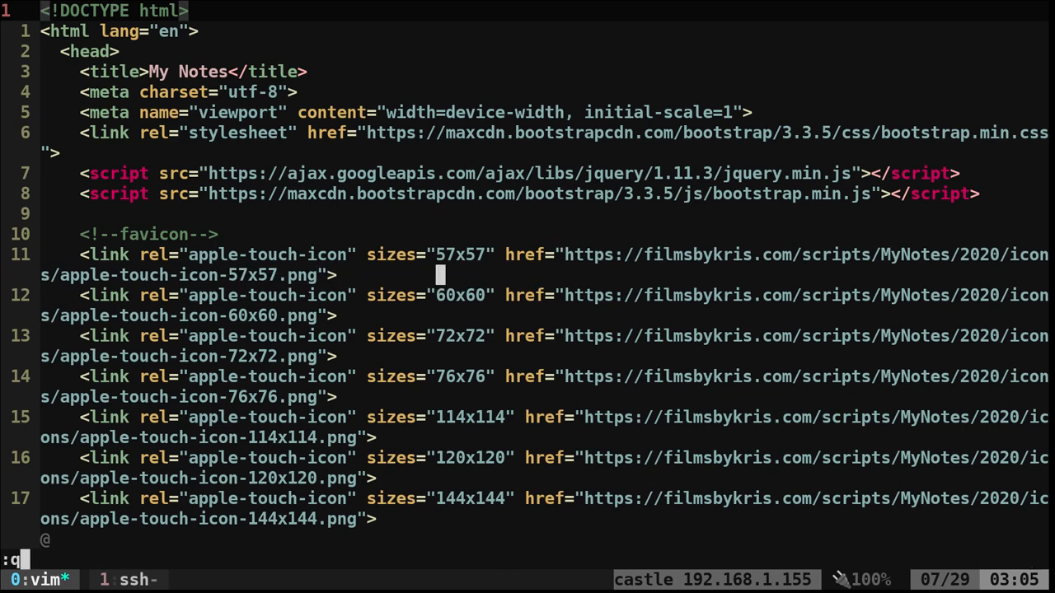
{"action": "key", "text": "Return"}
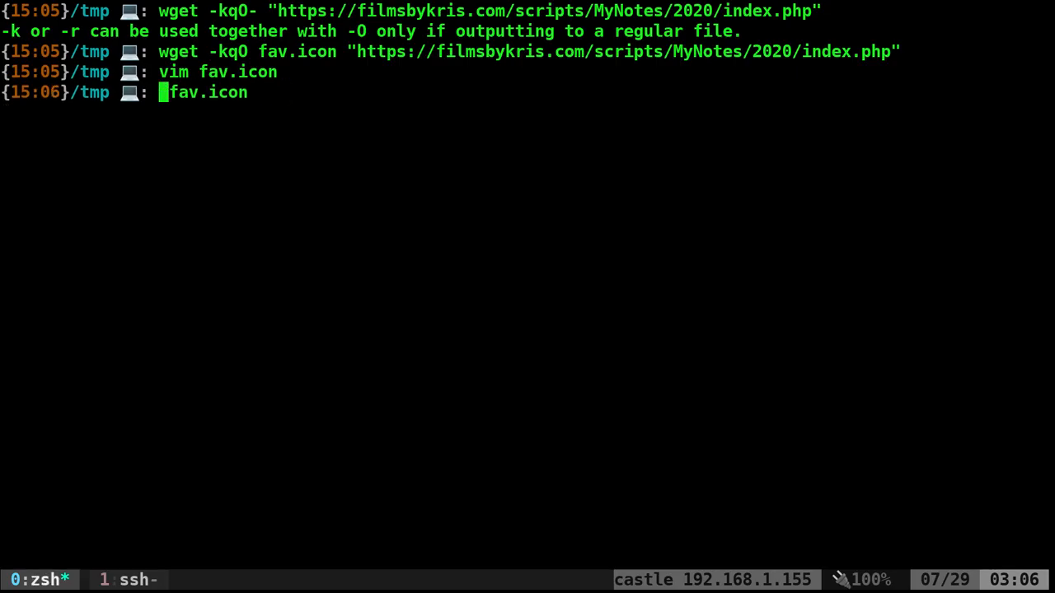
- List the fav lines of fav.icon with grep in the shell
{"action": "type", "text": "grep"}
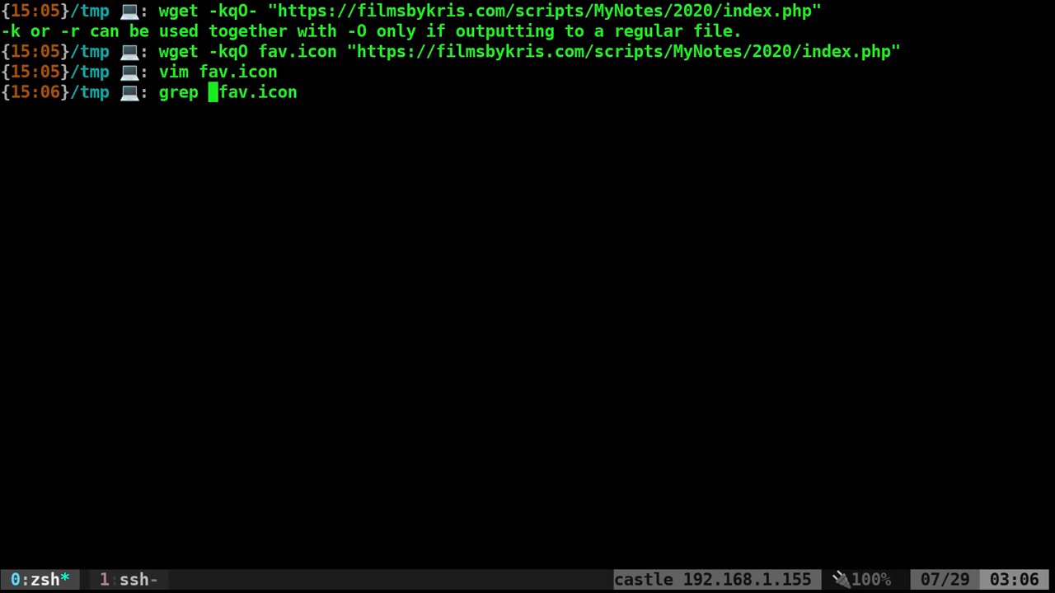
{"action": "key", "text": "Return"}
{"action": "type", "text": "vim fav"}
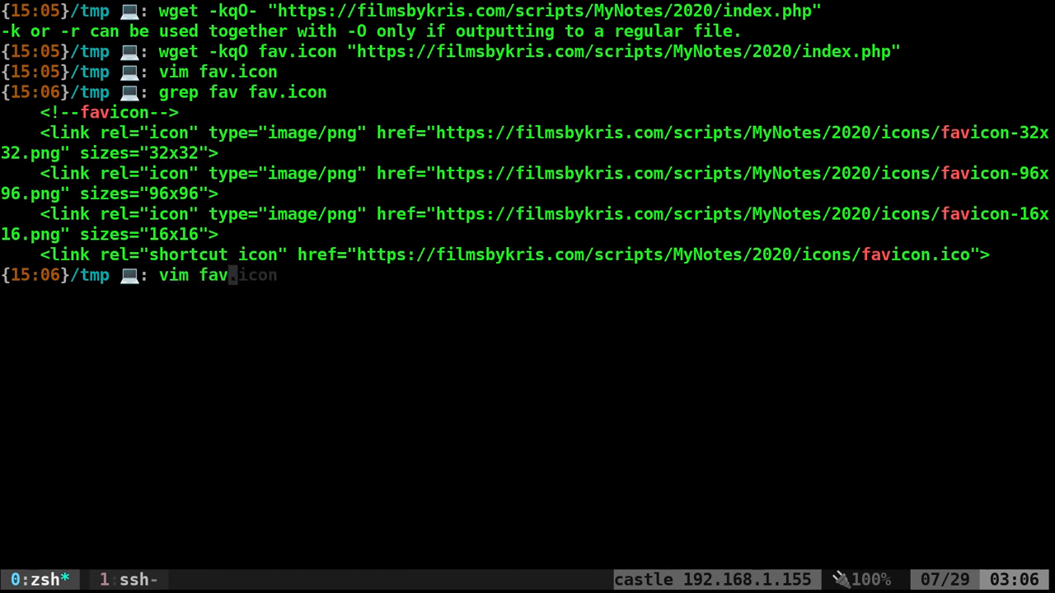
{"action": "key", "text": "Return"}
{"action": "type", "text": "vim favicon"}
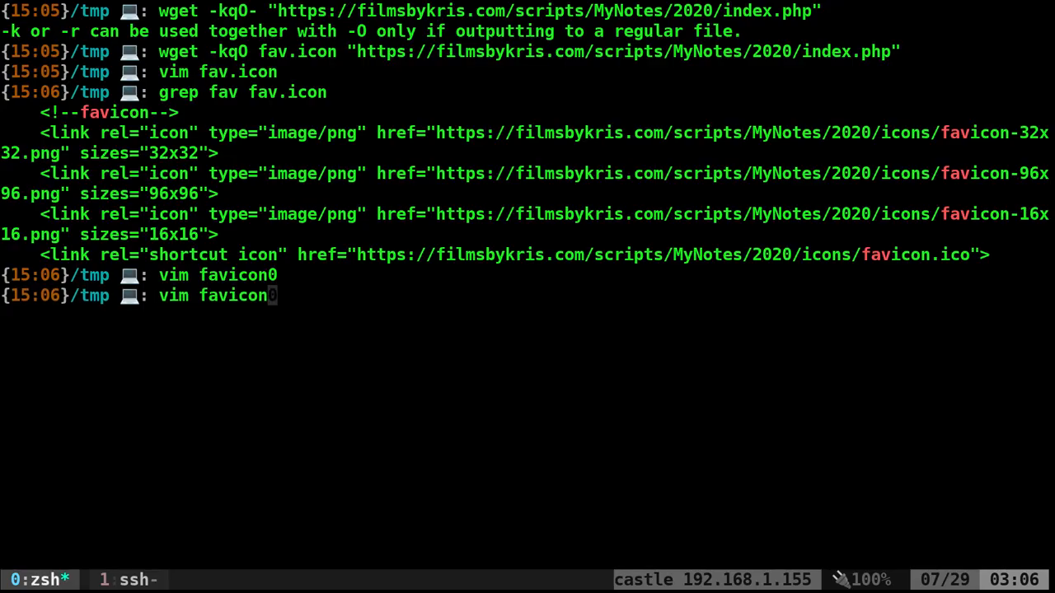
- Bring the favicon_get script up in Vim for editing
{"action": "key", "text": "Return"}
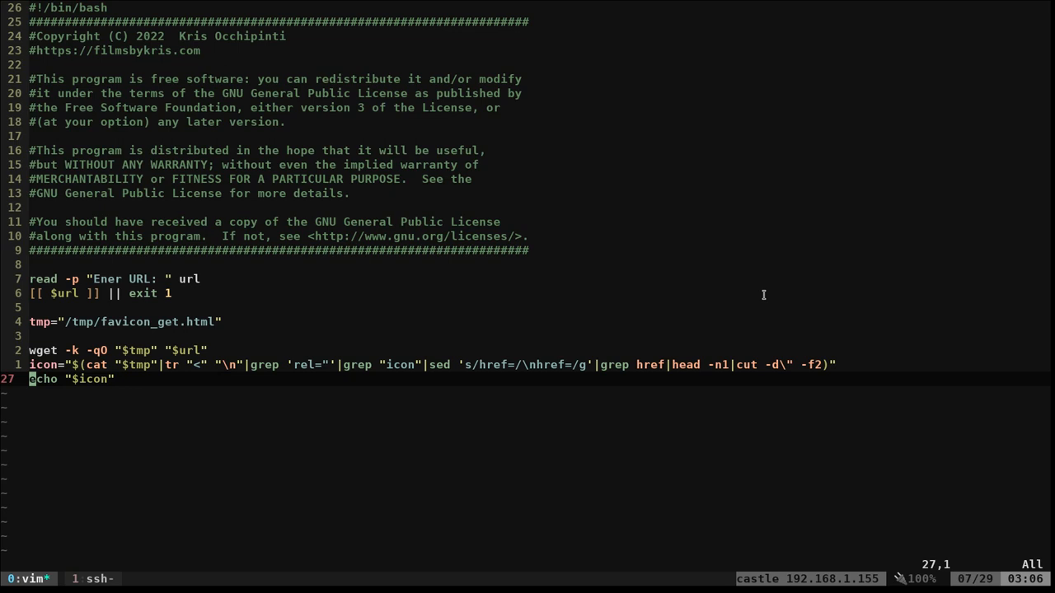
{"action": "mouse_move", "coordinate": [599, 366]}
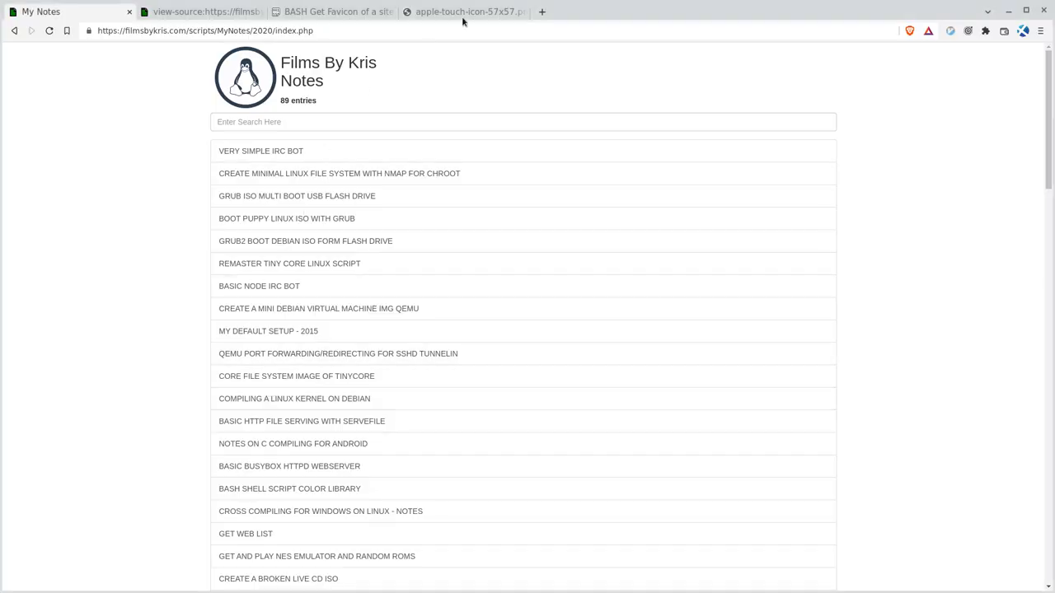
- Switch to the Pastebin tab showing the "BASH Get Favicon of a site" paste
{"action": "left_click", "coordinate": [330, 11]}
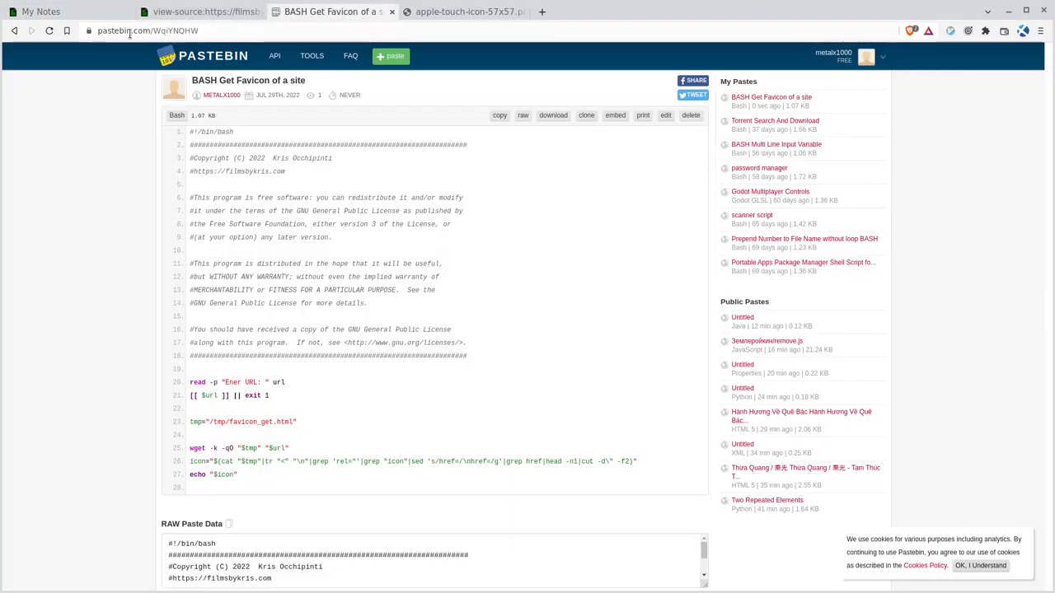
{"action": "left_click", "coordinate": [147, 30]}
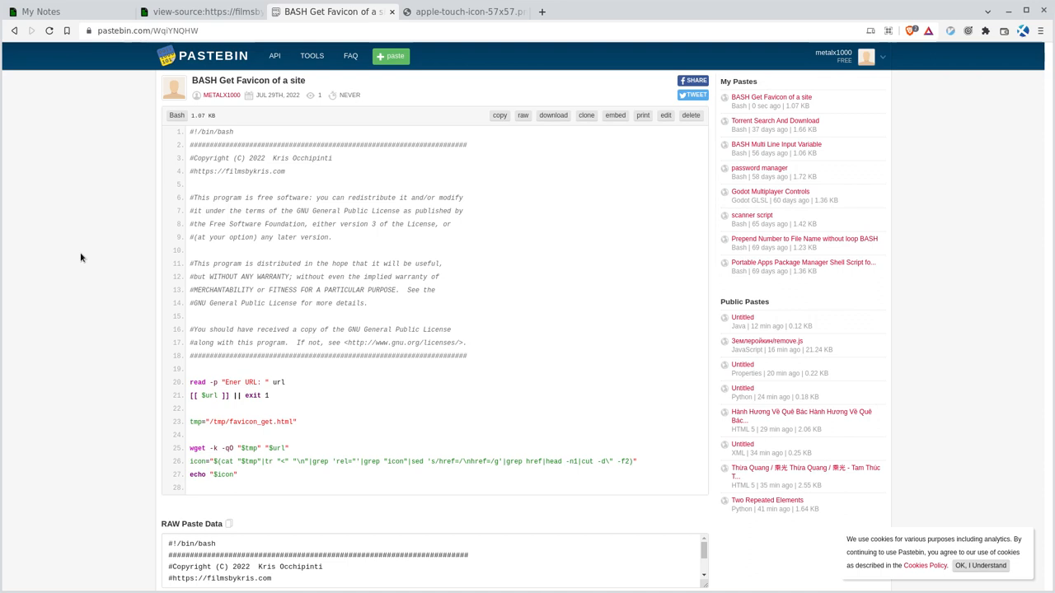
{"action": "mouse_move", "coordinate": [91, 250]}
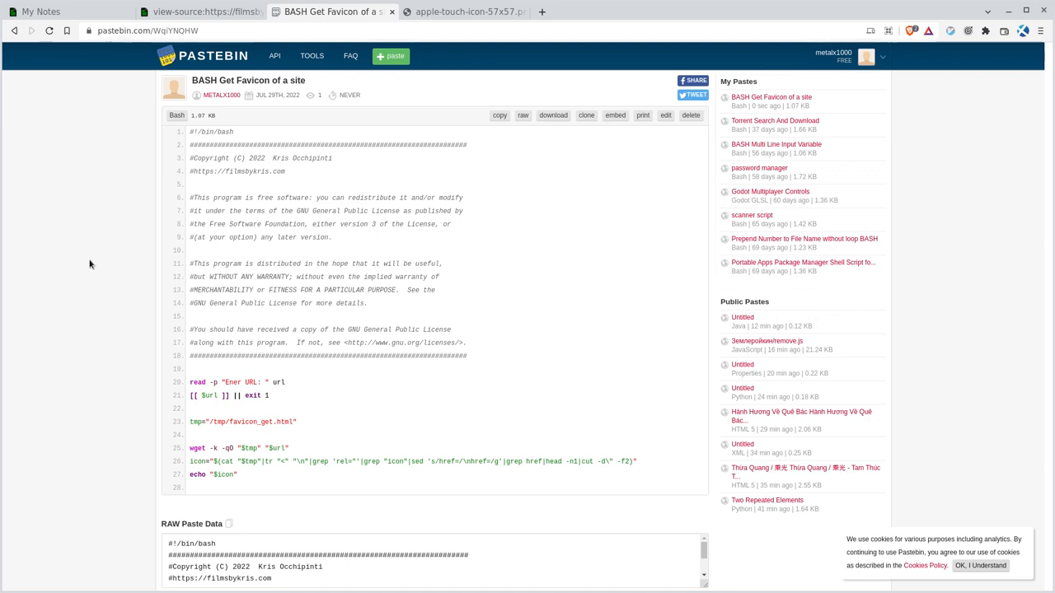
{"action": "mouse_move", "coordinate": [89, 273]}
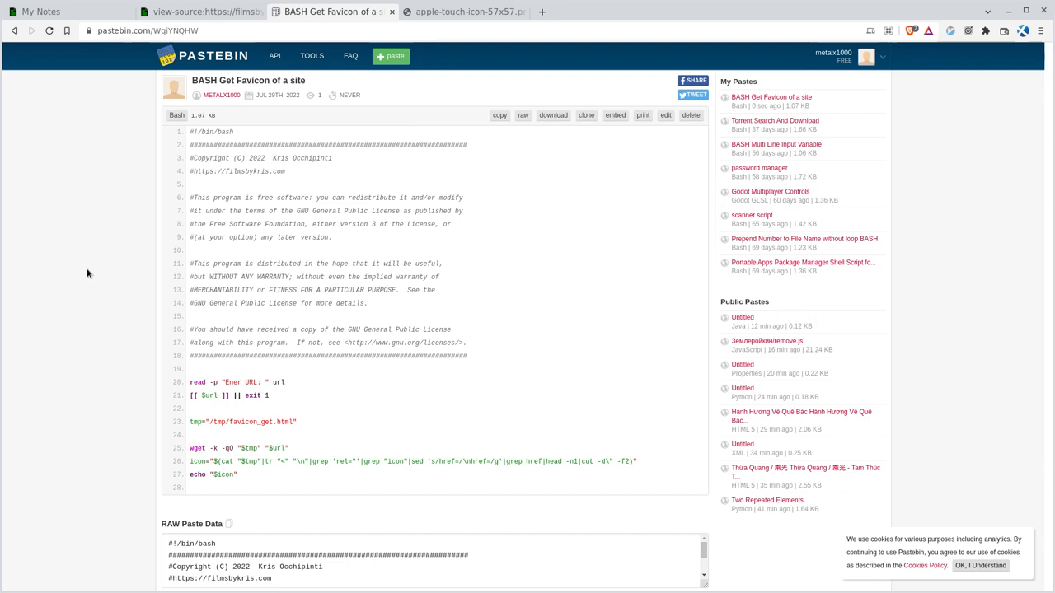
{"action": "mouse_move", "coordinate": [984, 366]}
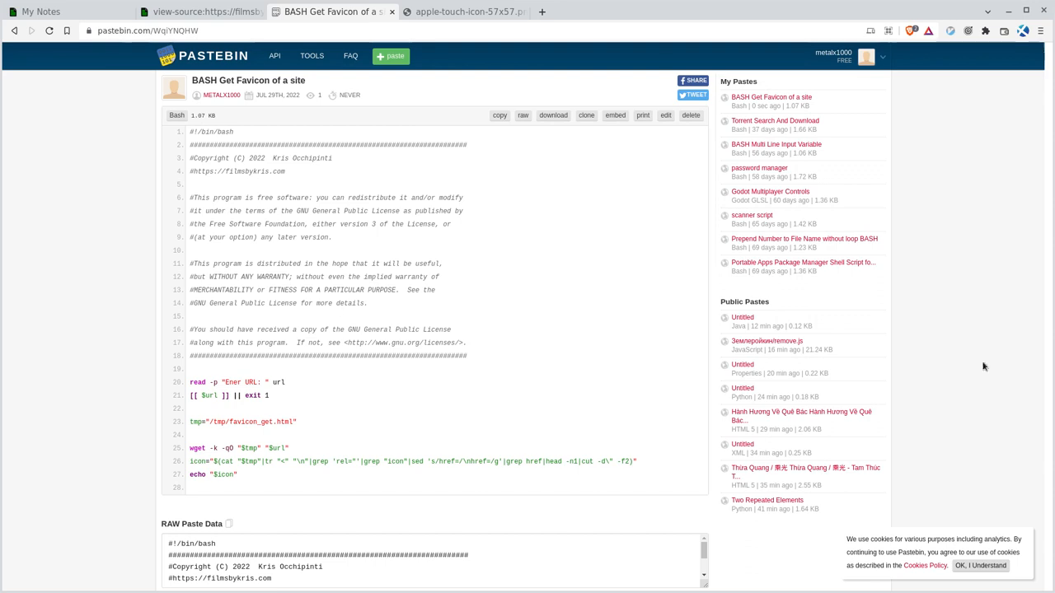